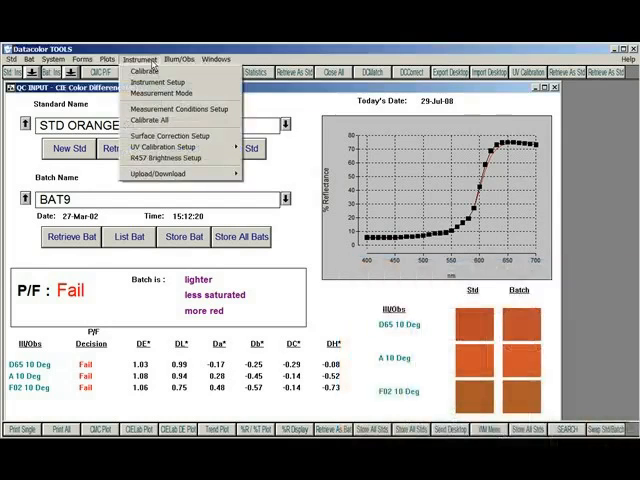
pyautogui.moveTo(160, 82)
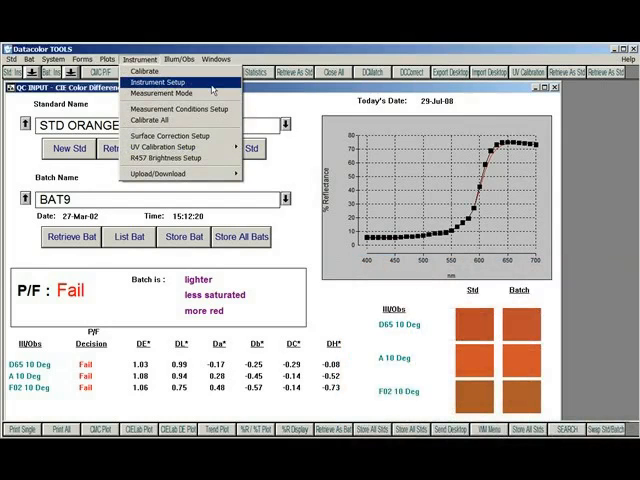
# - Bring up the Instruments Setup tab of the Measurement Main Window
pyautogui.click(159, 82)
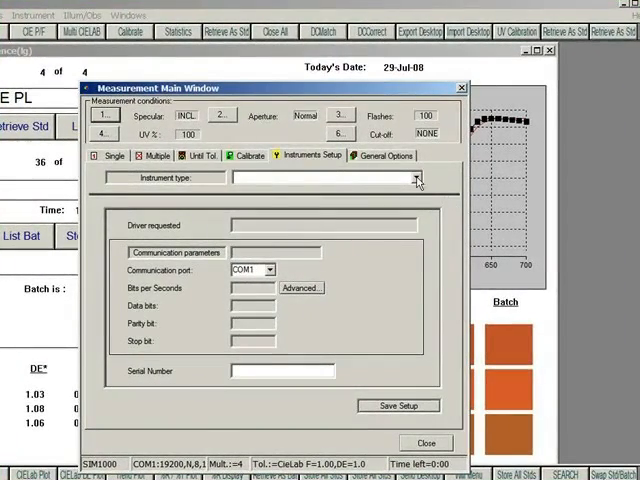
# - Choose 600: Datacolor 600 on communication port COM1 and enter serial number 809
pyautogui.click(416, 178)
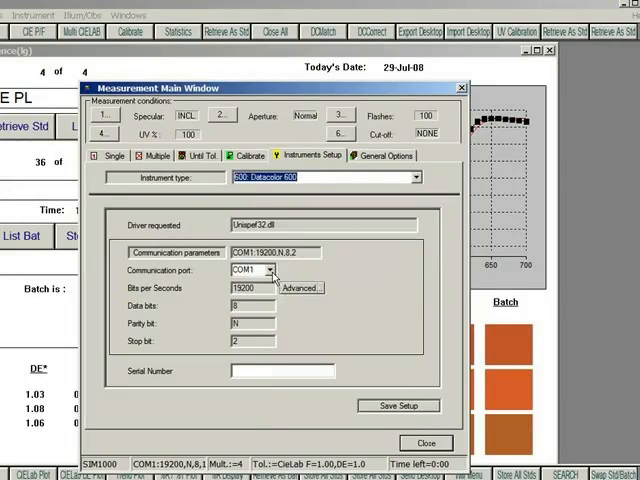
pyautogui.click(272, 270)
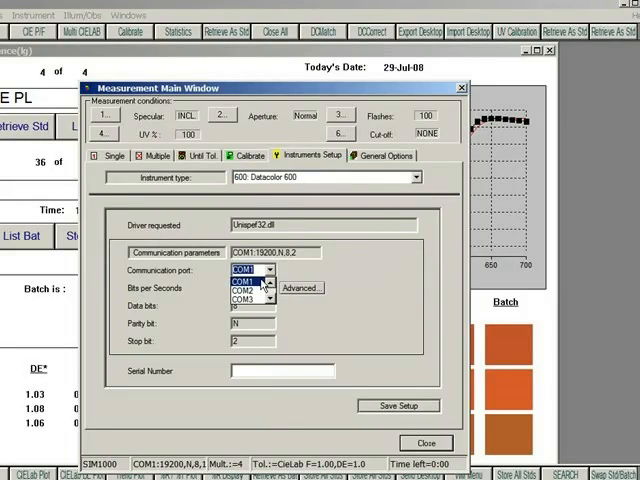
pyautogui.click(252, 270)
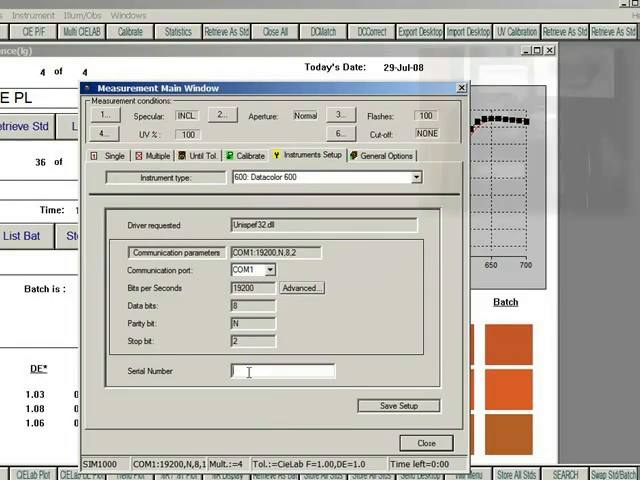
pyautogui.write('8095')
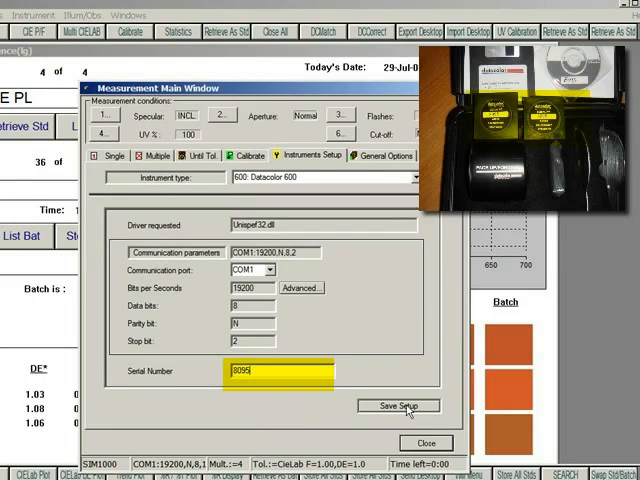
# - Save the setup and load WHITESE.DAT and WHITESI.DAT from My Disc (D:)
pyautogui.click(398, 406)
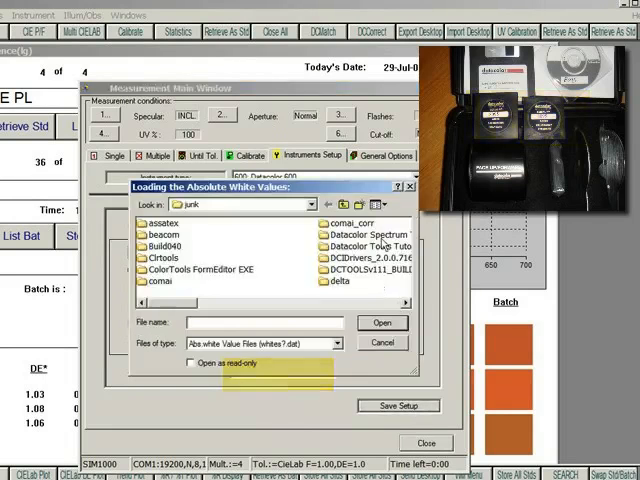
pyautogui.click(310, 204)
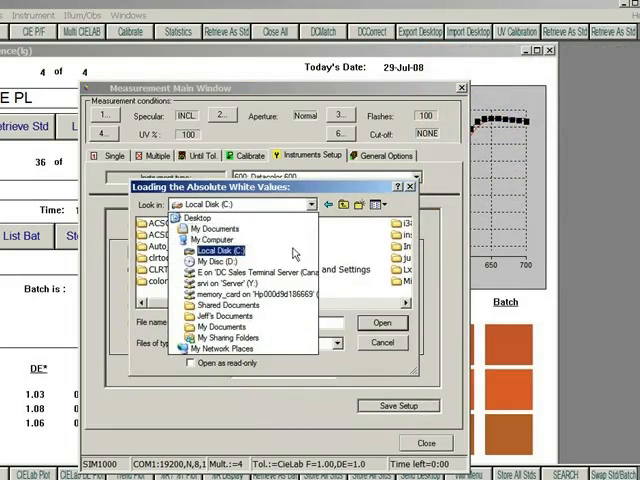
pyautogui.click(215, 259)
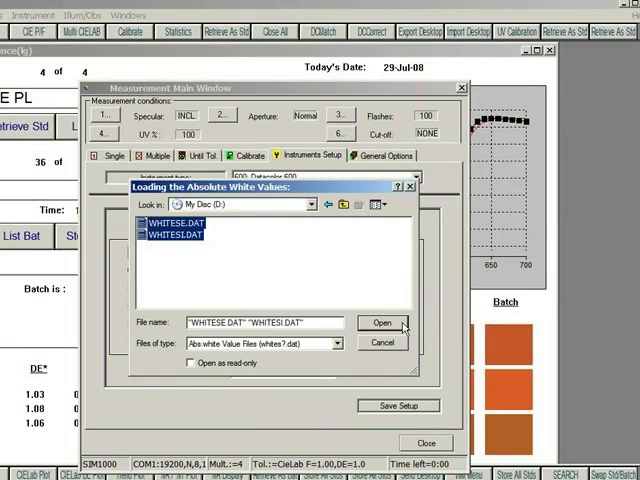
pyautogui.click(380, 322)
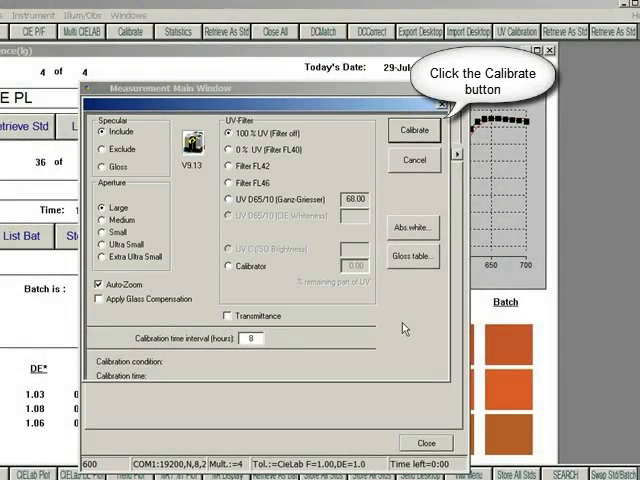
pyautogui.moveTo(402, 318)
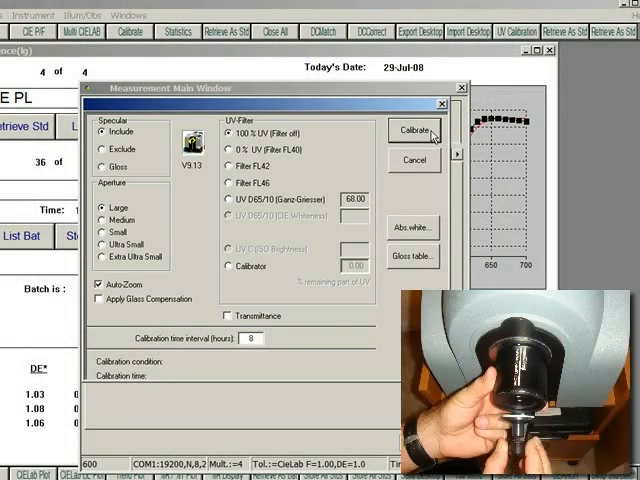
# - Calibrate with the black trap in place, then with the white tile
pyautogui.click(413, 130)
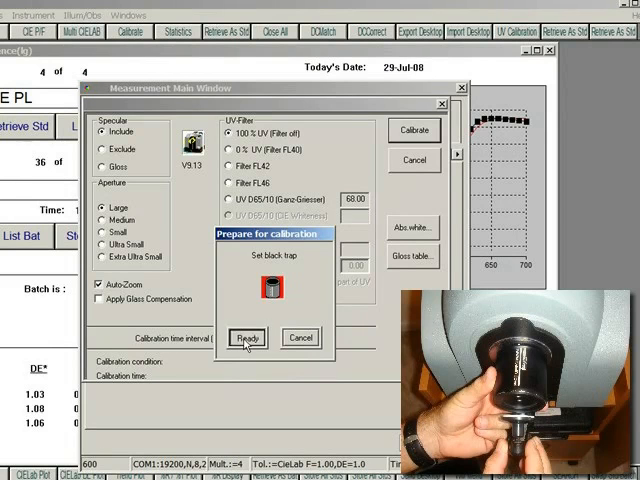
pyautogui.click(247, 337)
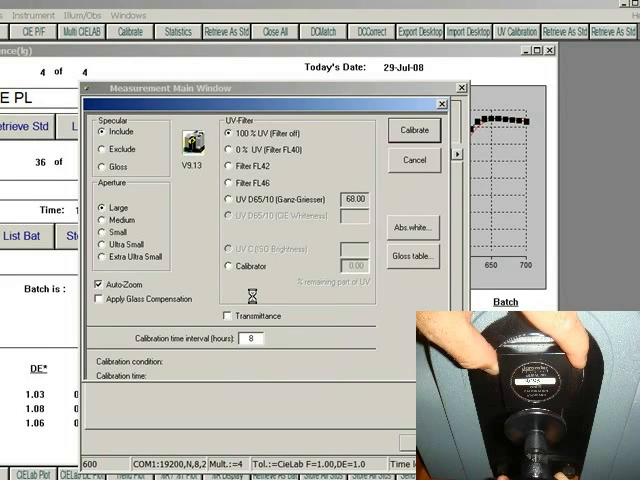
pyautogui.click(412, 130)
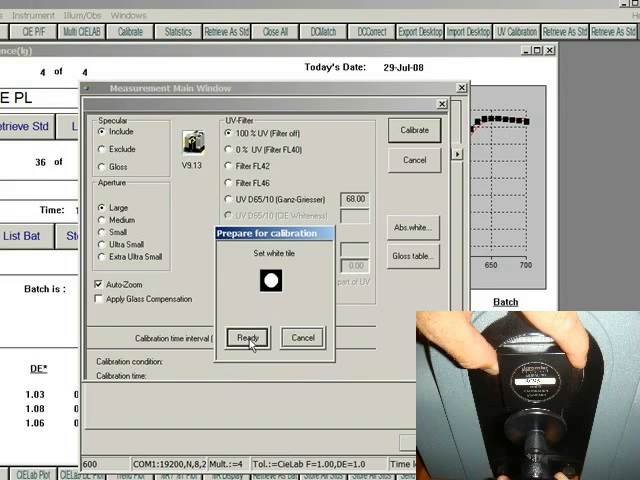
pyautogui.click(248, 337)
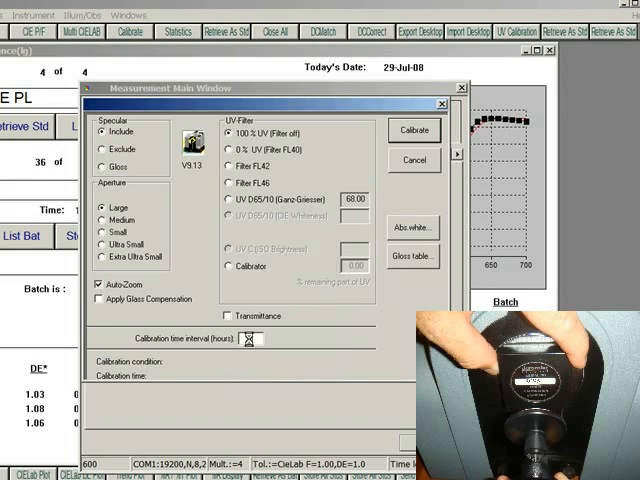
pyautogui.write('8')
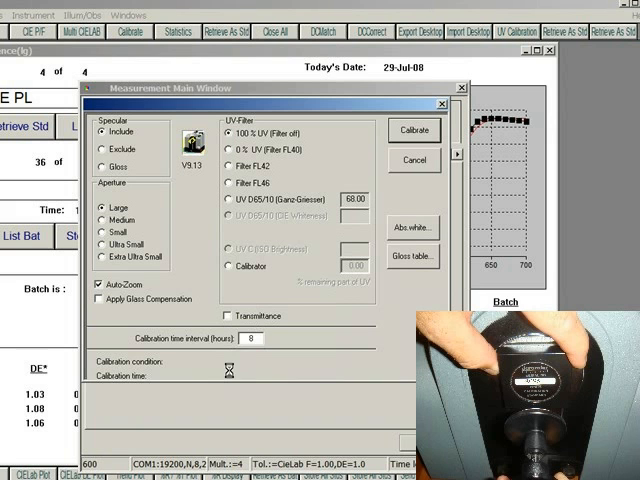
# - Start the diagnostic tile measurement once the tile is set up
pyautogui.click(413, 130)
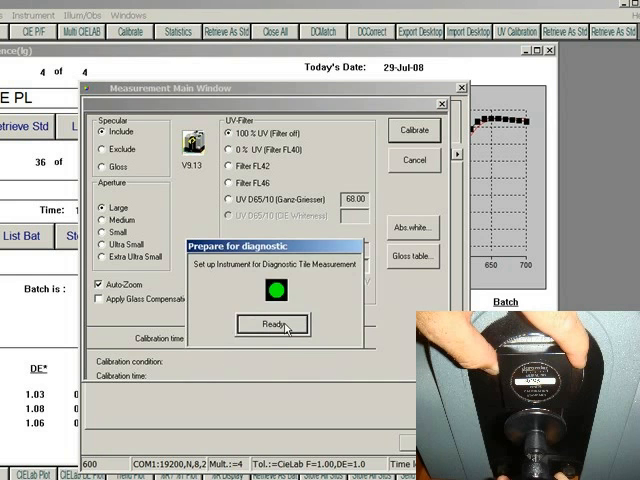
pyautogui.click(274, 324)
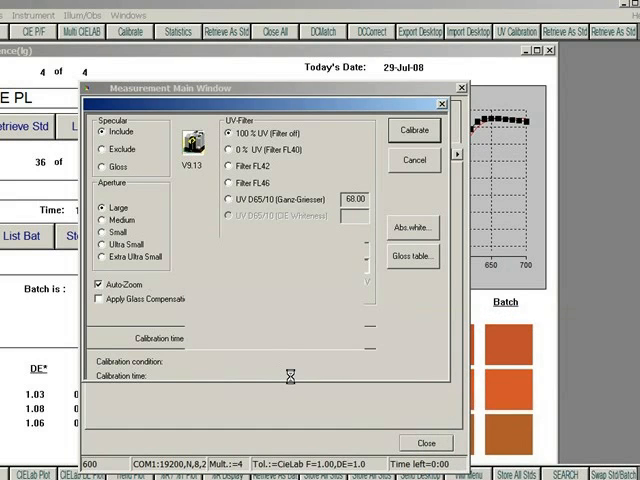
# - Review the DECISION PASS diagnostic result and dismiss it
pyautogui.click(413, 130)
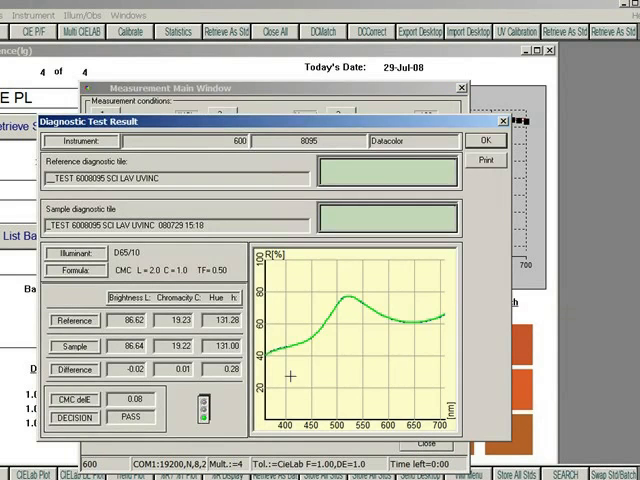
pyautogui.moveTo(550, 280)
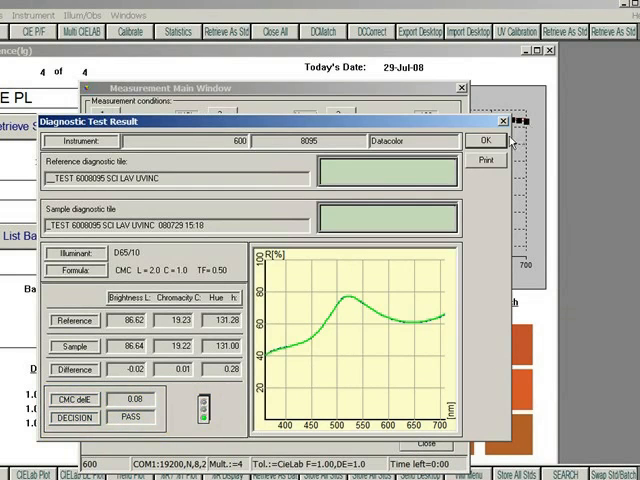
pyautogui.click(486, 140)
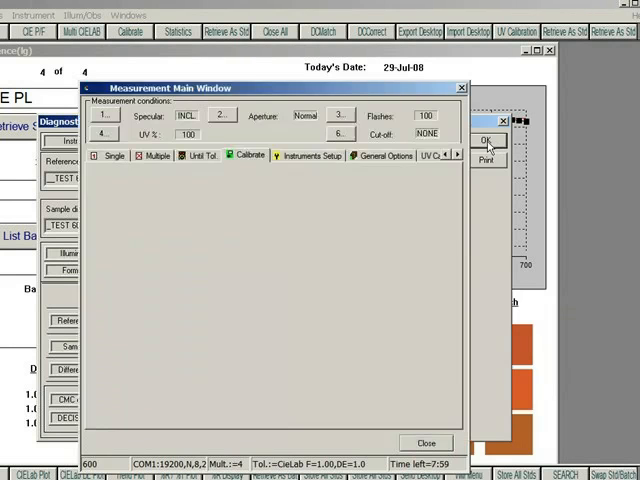
# - In the Single view, keep specular included, 2 flashes and 100% UV as conditions
pyautogui.click(112, 155)
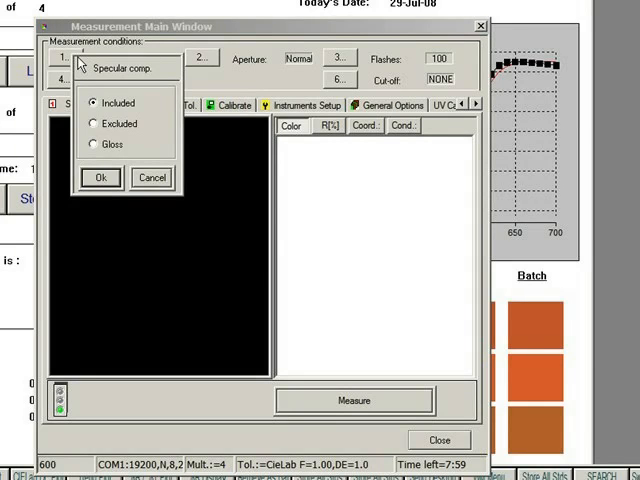
pyautogui.click(99, 177)
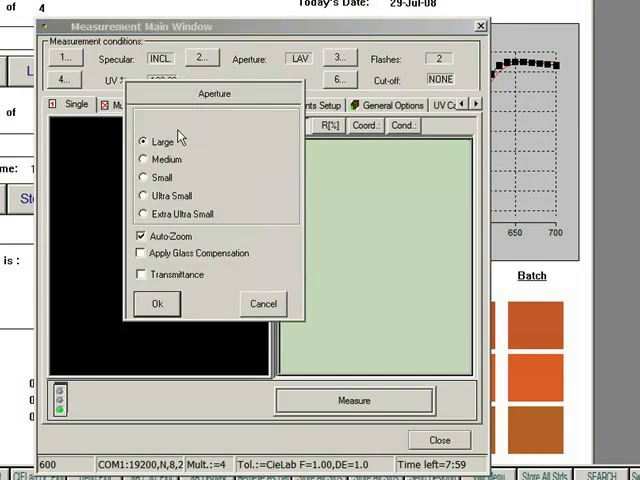
pyautogui.moveTo(203, 290)
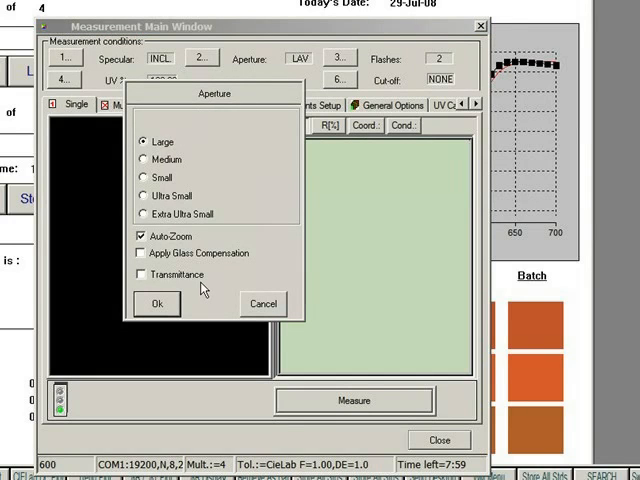
pyautogui.moveTo(197, 278)
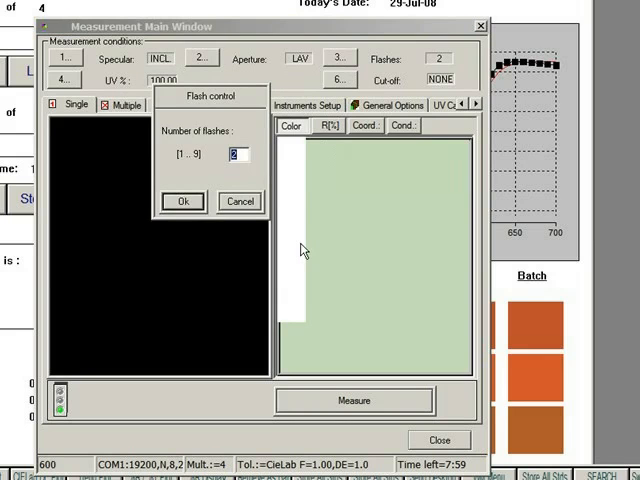
pyautogui.click(182, 201)
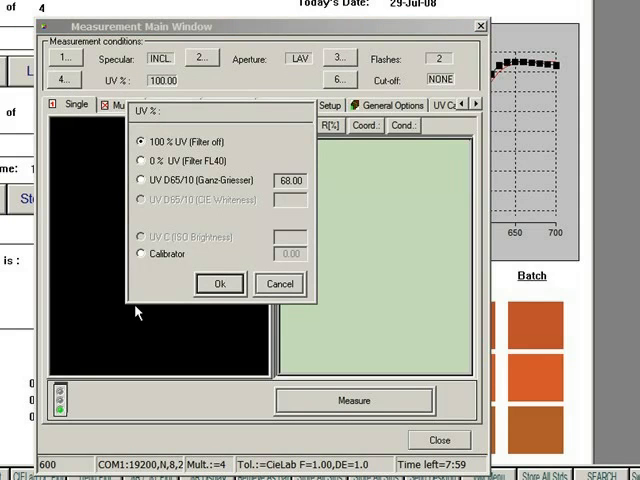
pyautogui.click(219, 284)
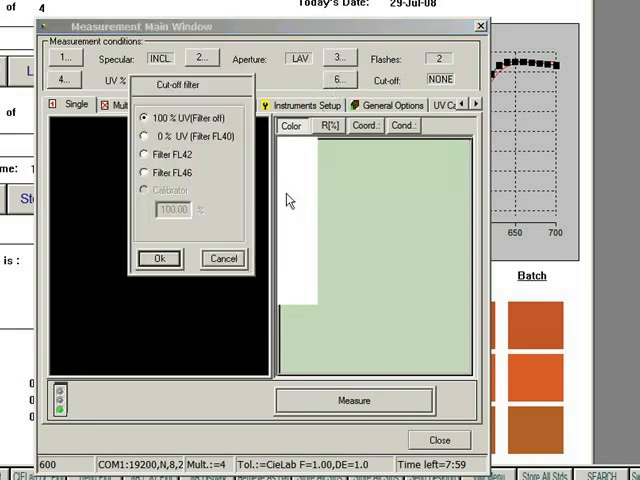
pyautogui.moveTo(258, 275)
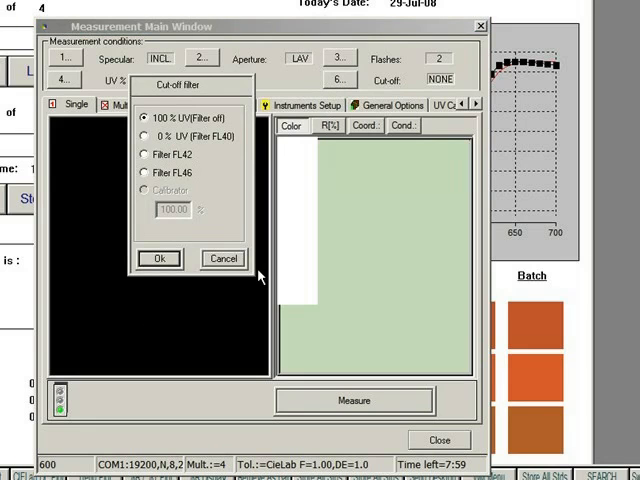
pyautogui.moveTo(225, 270)
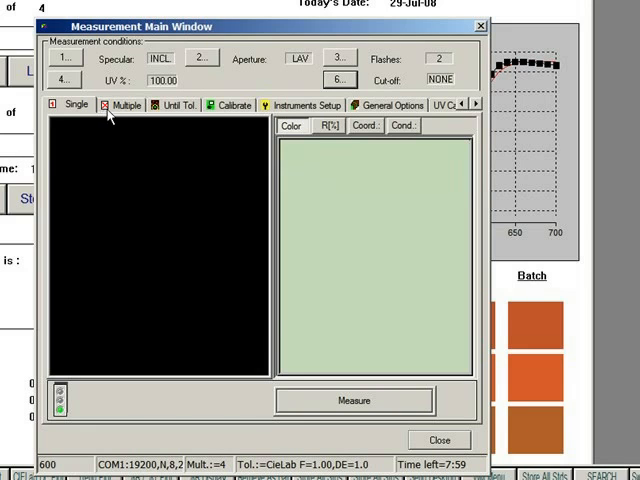
# - Show the Multiple measurement view with its average and deviation summary
pyautogui.click(125, 105)
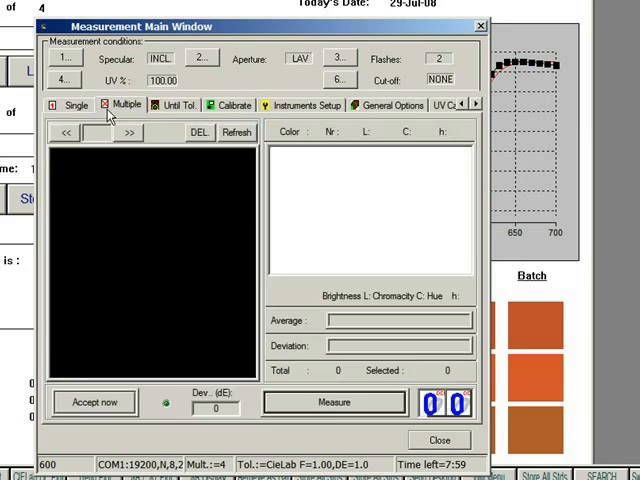